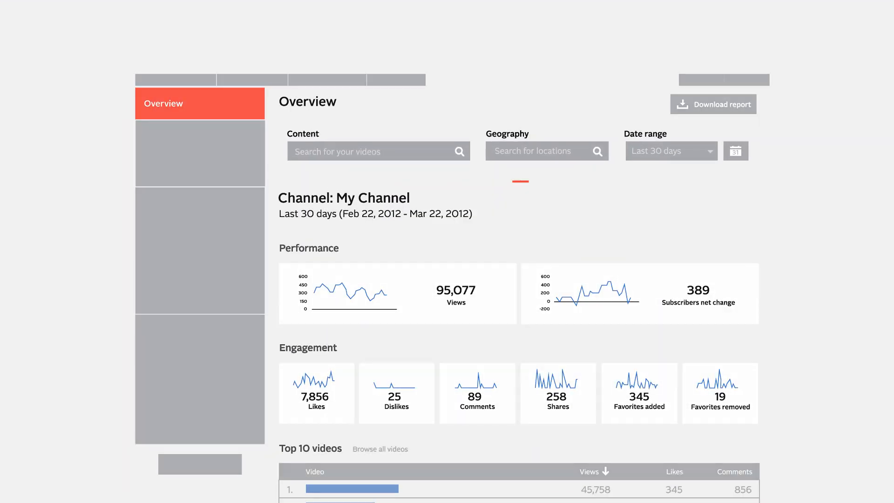
Bring up the custom From/To date picker beside the Overview date range.
left_click(540, 150)
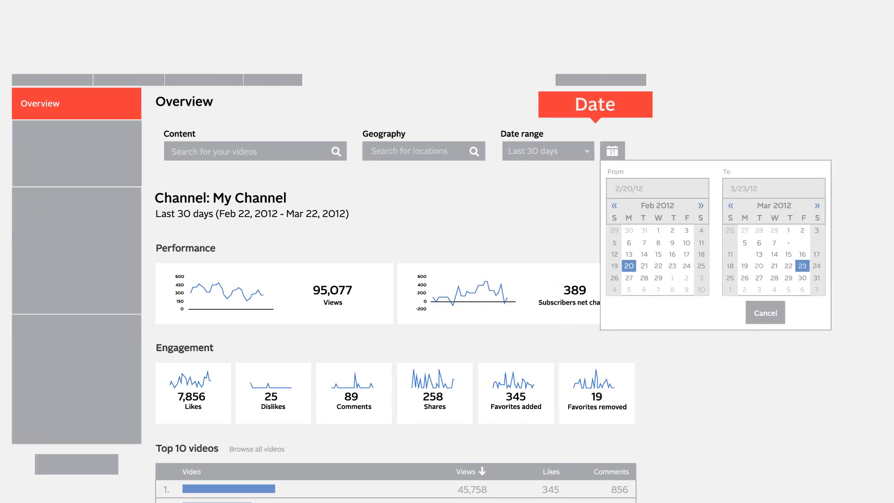
scroll("down", 3)
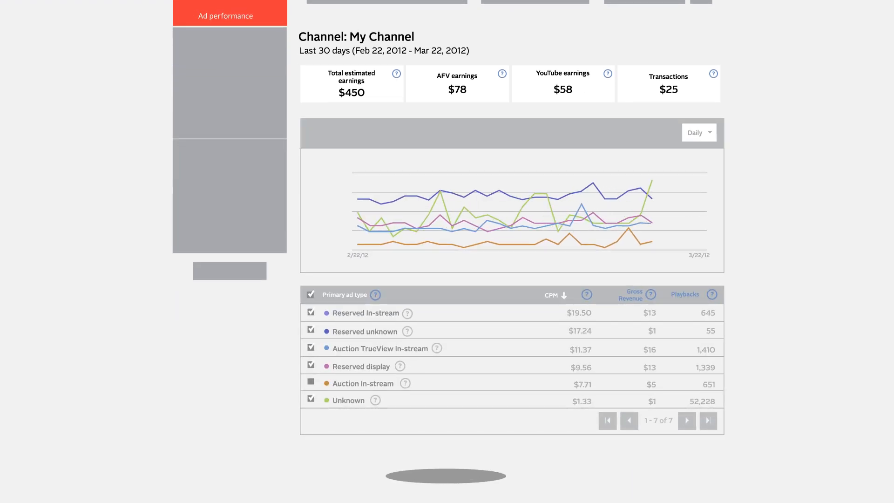
Switch from the Ad performance report to the Audience retention report for My Channel.
left_click(233, 251)
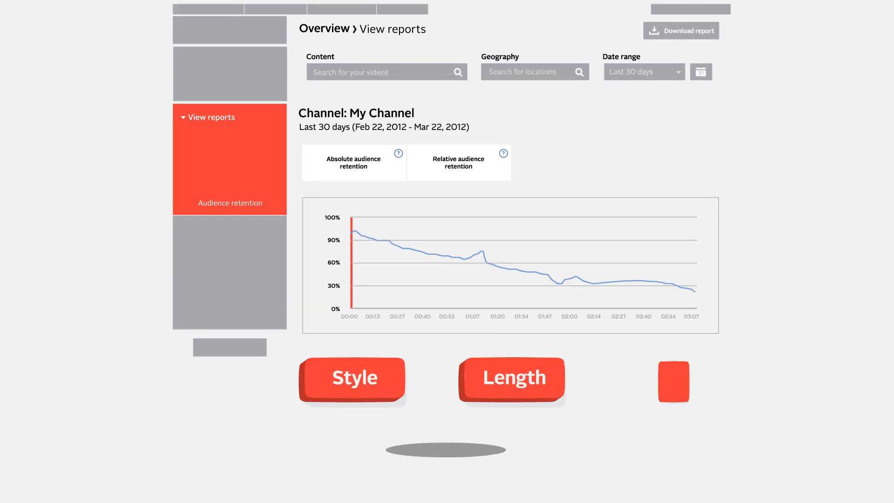
Play the video alongside the retention chart and scrub to 00:53, past the 01:20 dip, and to the end.
scroll("down", 3)
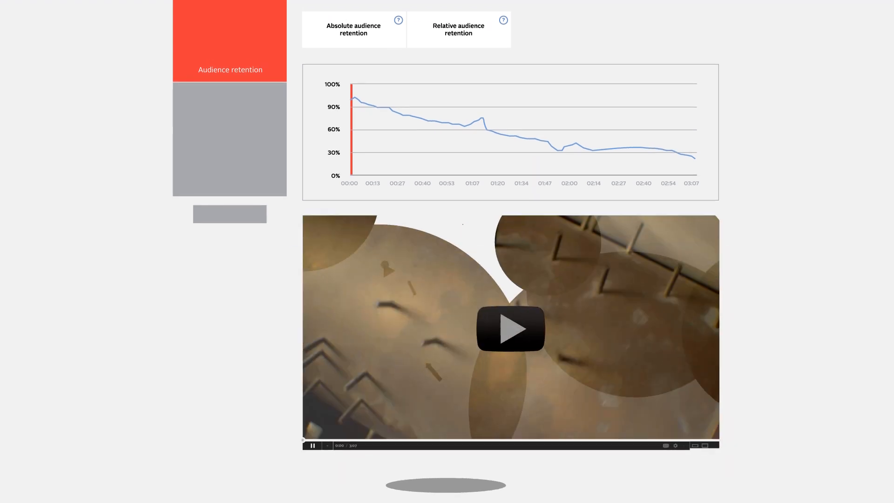
left_click(510, 328)
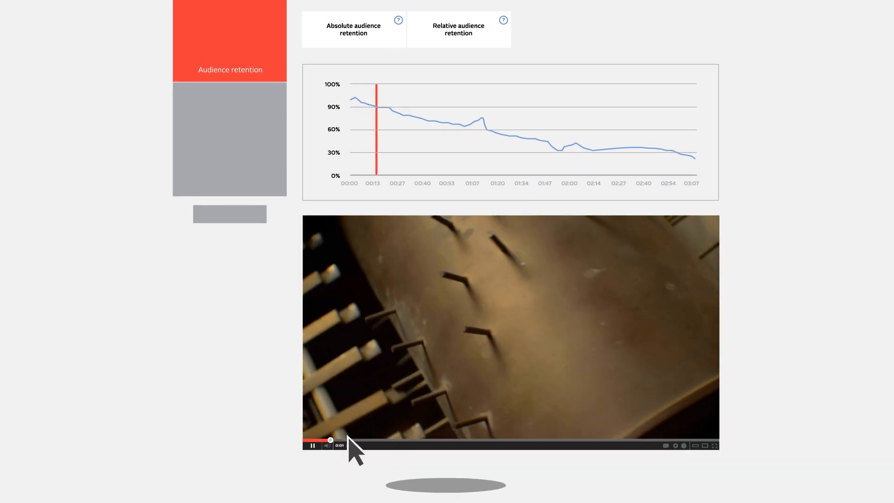
left_click_drag(330, 440, 454, 439)
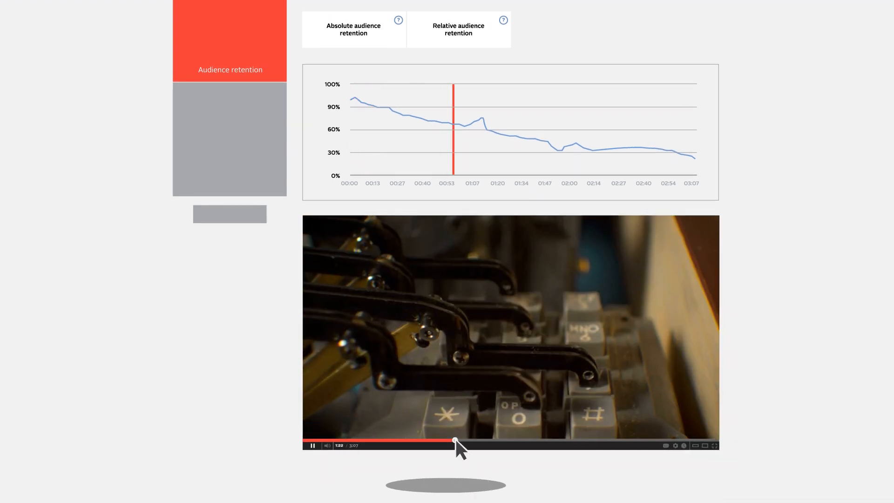
left_click_drag(454, 441, 523, 440)
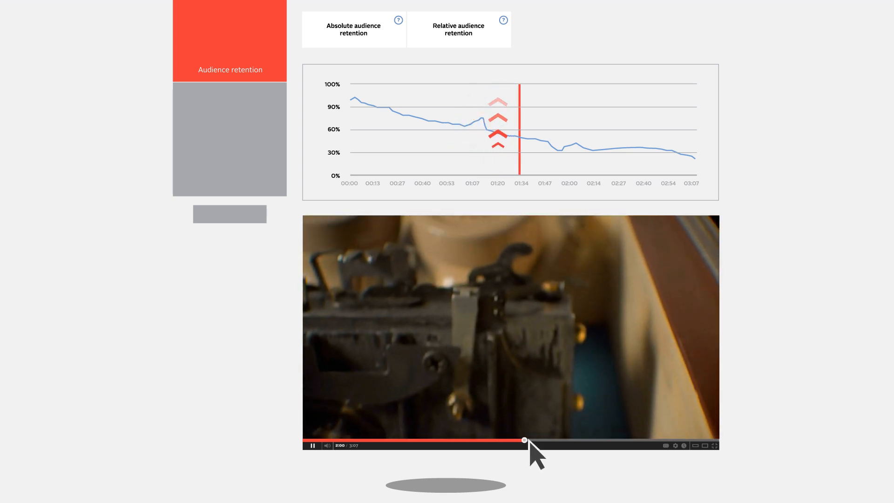
left_click_drag(524, 440, 621, 440)
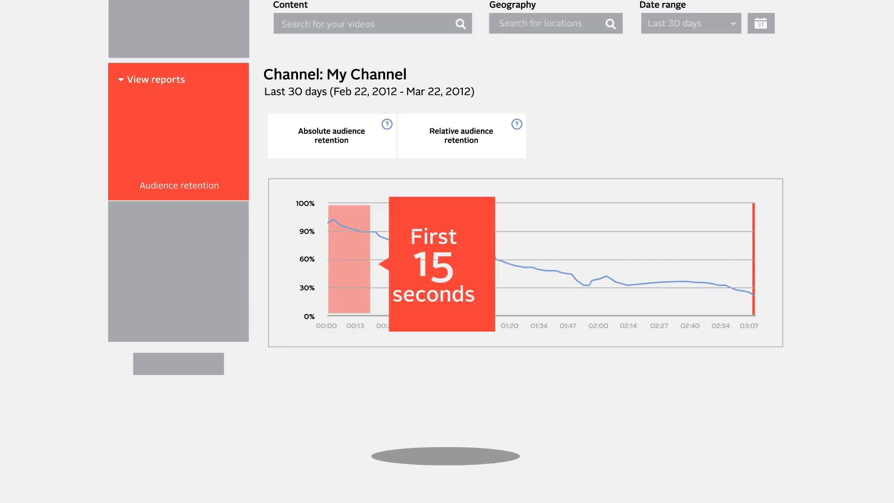
scroll("down", 3)
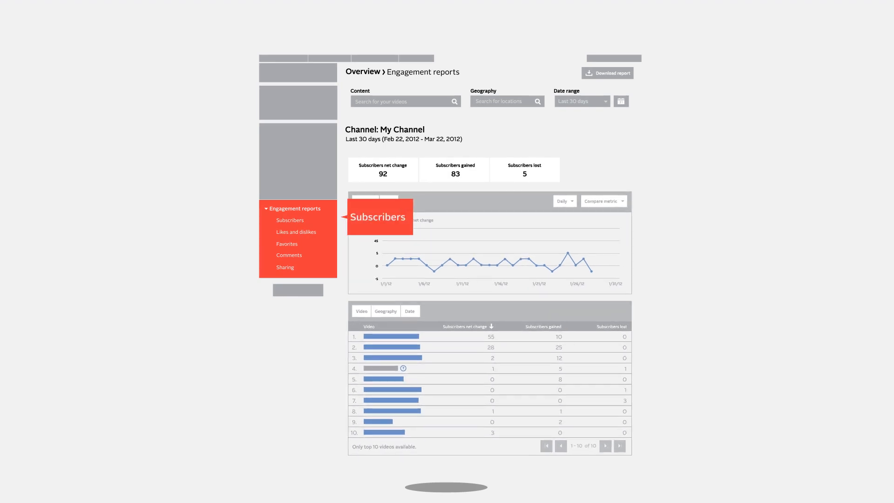
Review the Favorites and Sharing engagement reports after the Subscribers view.
left_click(287, 244)
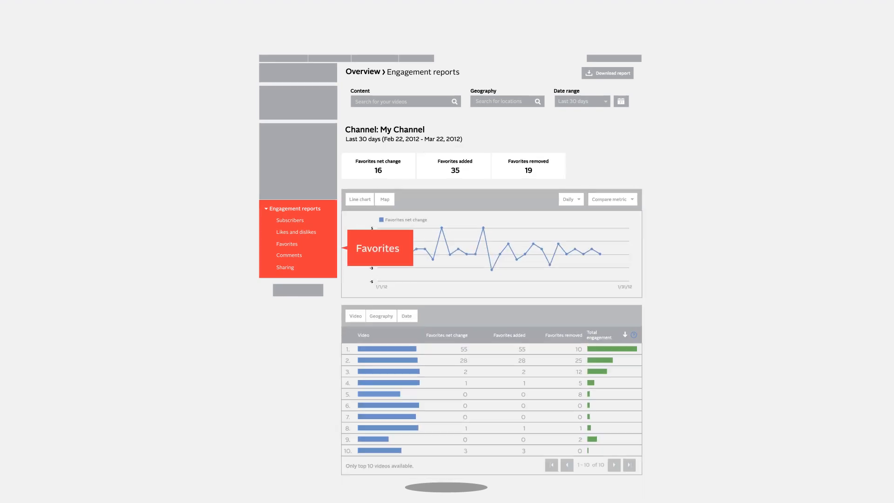
left_click(285, 268)
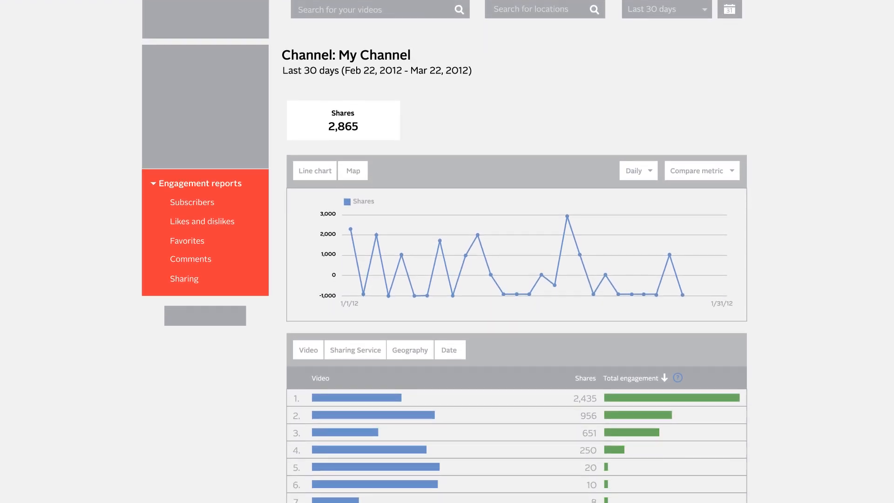
scroll("down", 3)
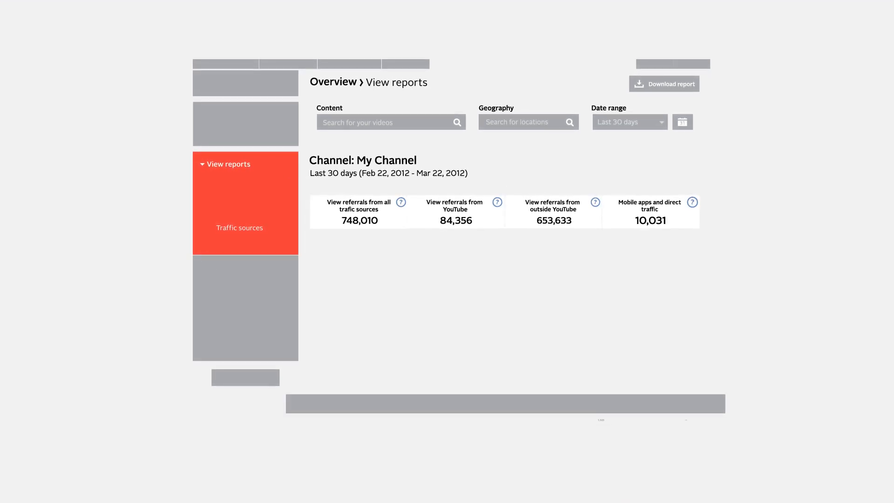
Load the Traffic sources chart and filter it to views referred from within YouTube.
left_click(239, 227)
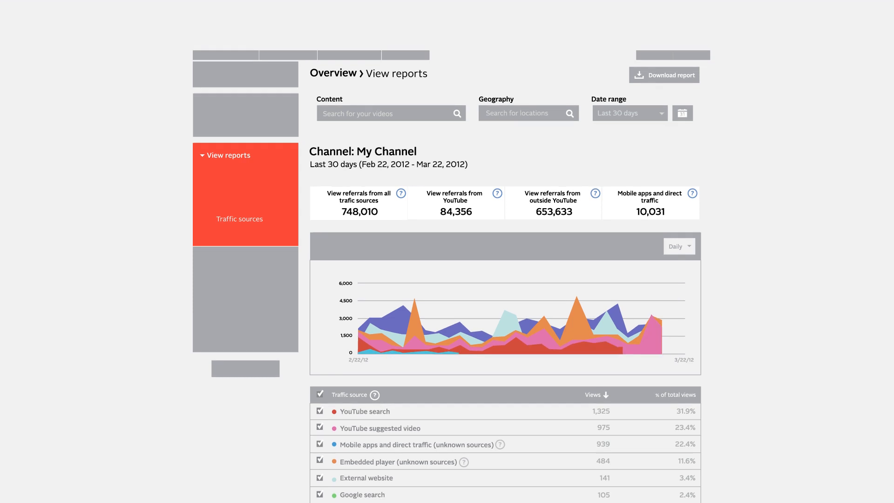
scroll("down", 3)
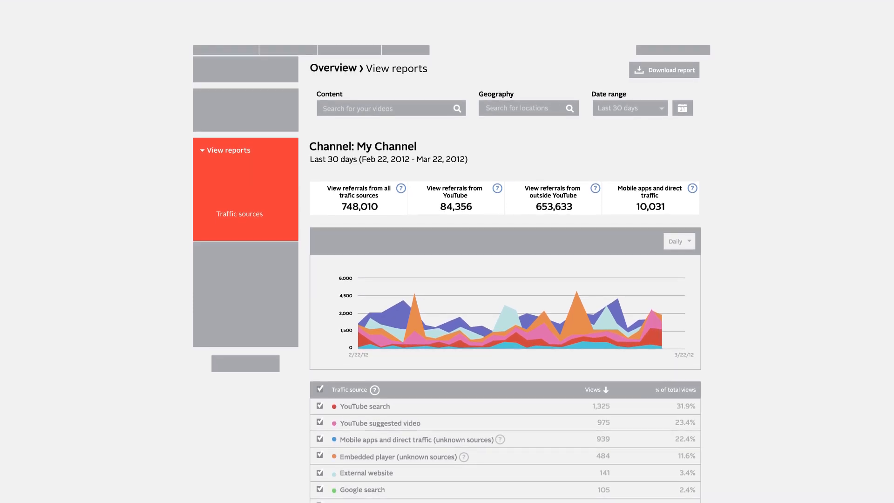
left_click(455, 192)
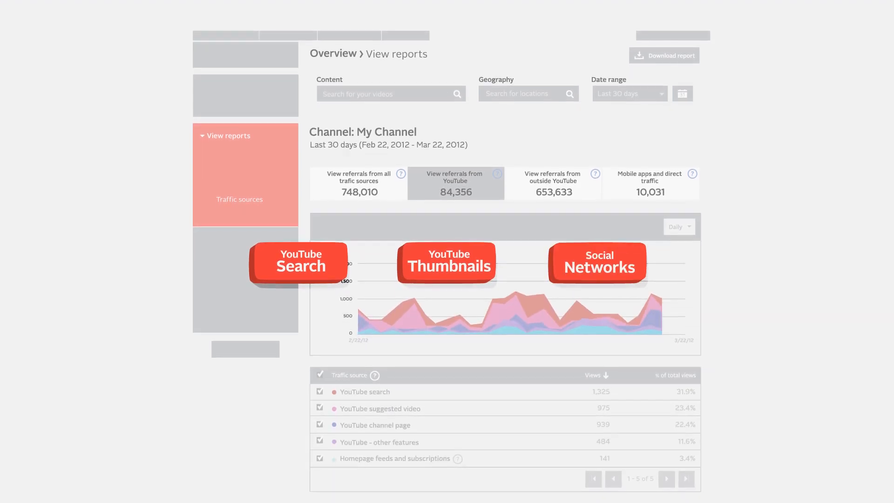
left_click(551, 177)
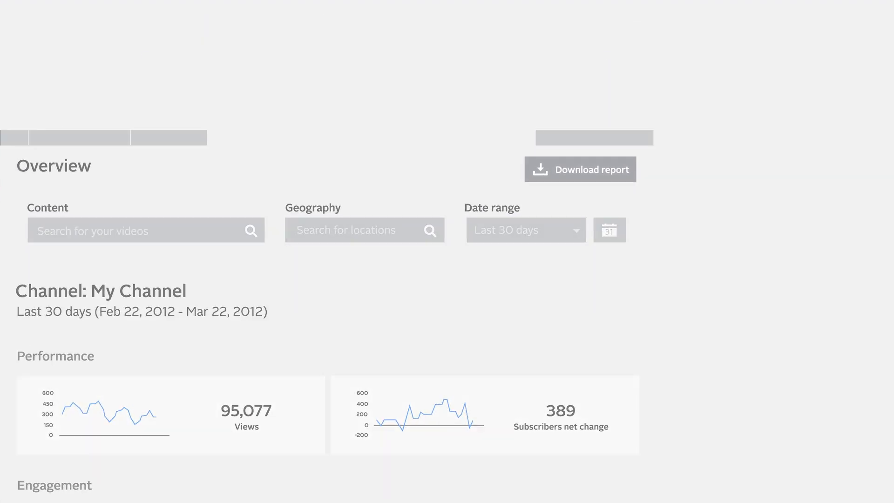
Download the channel Overview report showing 95,077 views and 389 net subscribers.
left_click(580, 169)
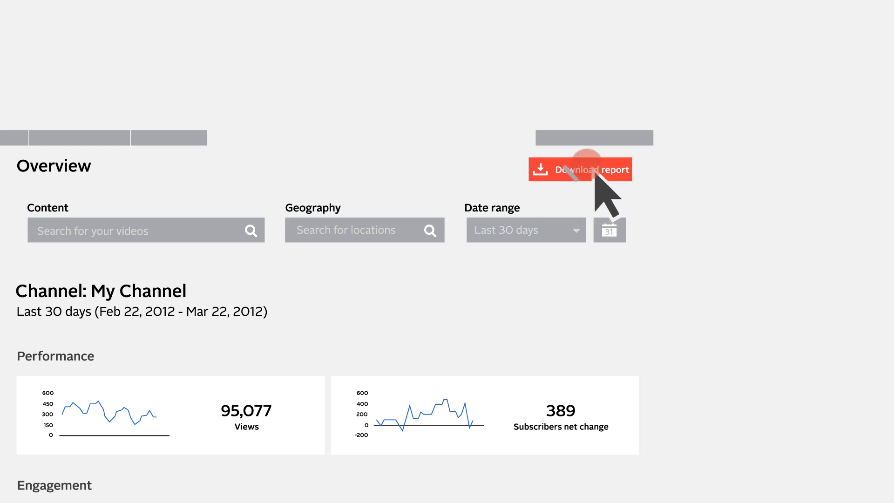